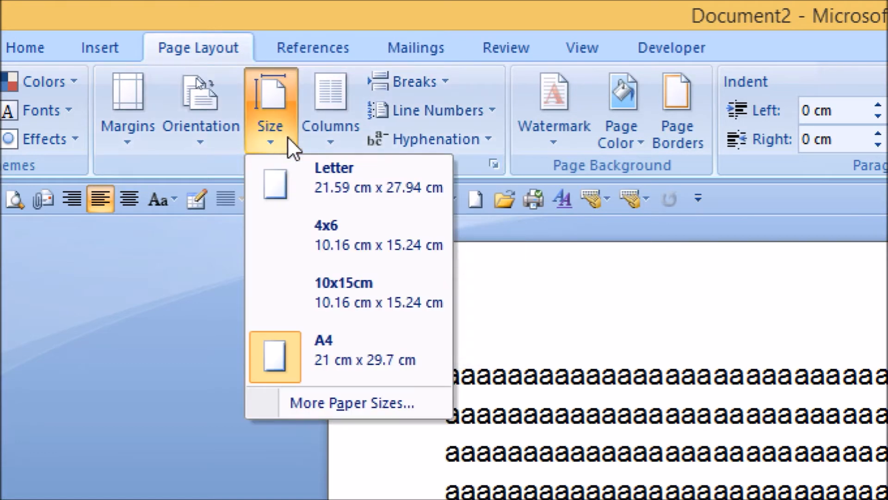
{"action": "mouse_move", "coordinate": [369, 288]}
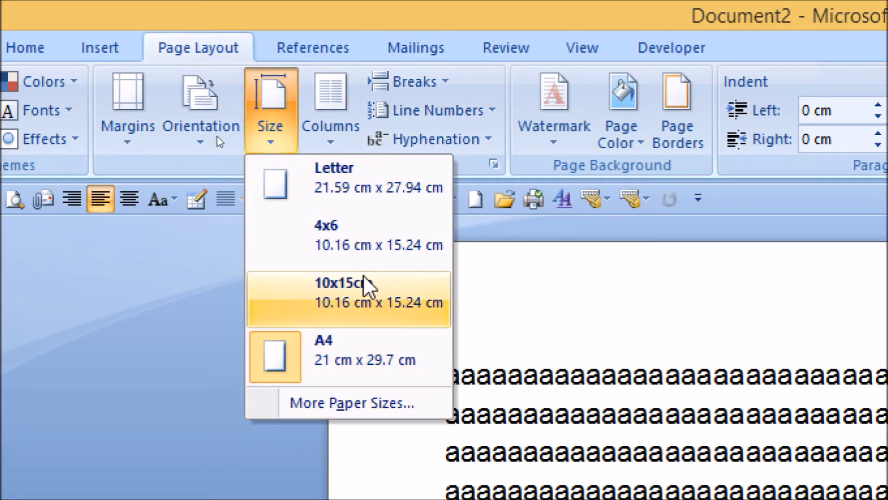
{"action": "mouse_move", "coordinate": [374, 195]}
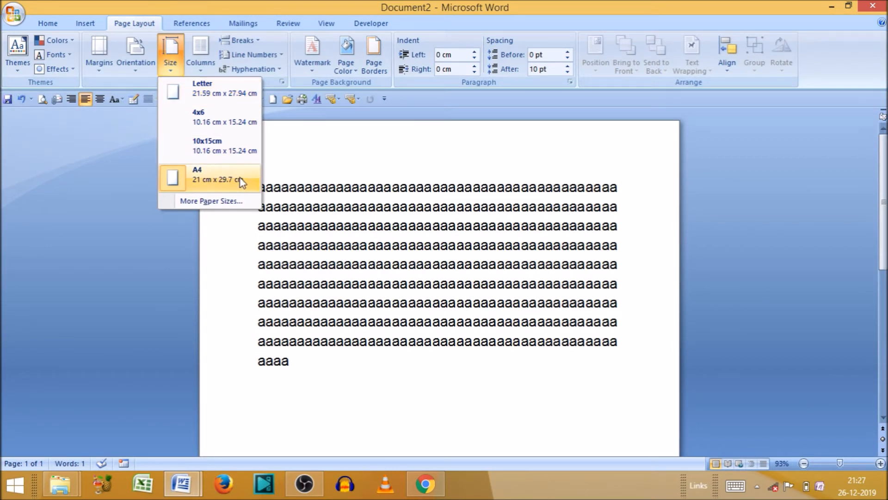
{"action": "mouse_move", "coordinate": [220, 181]}
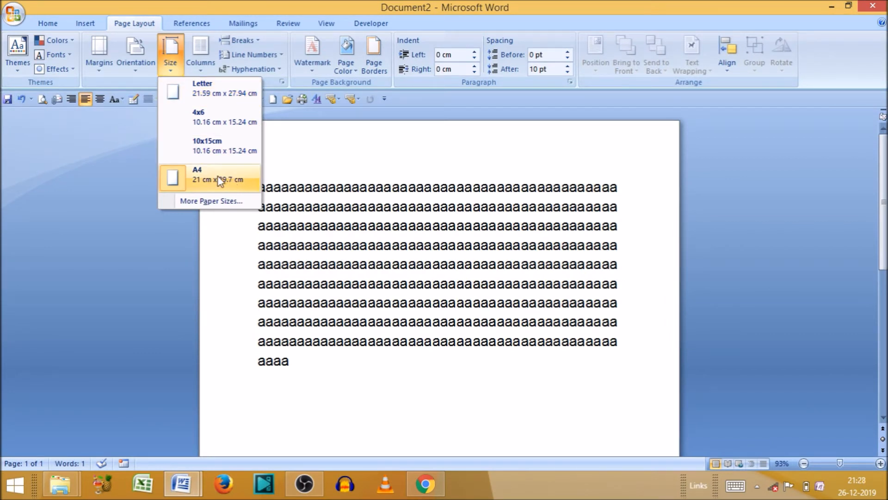
Apply the A4 preset (21 cm × 29.7 cm) to the document
{"action": "left_click", "coordinate": [217, 179]}
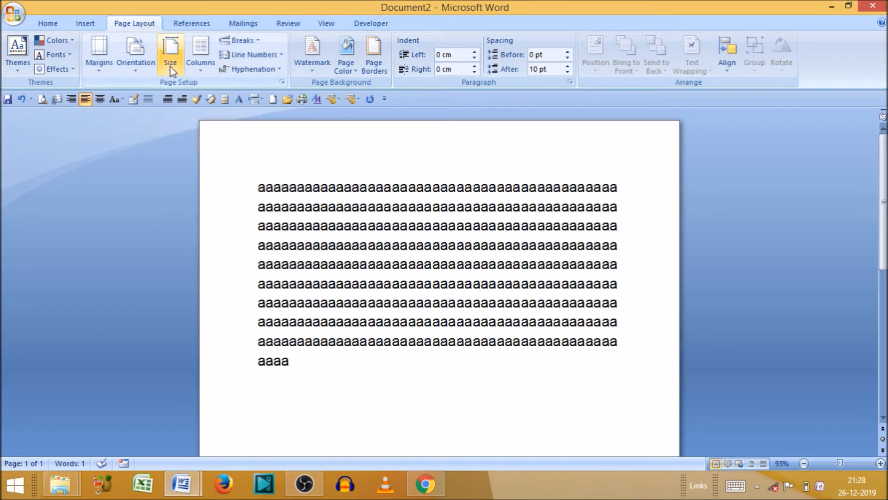
Resize the pages to 4x6, then switch them to Letter (21.59 cm × 27.94 cm)
{"action": "left_click", "coordinate": [170, 51]}
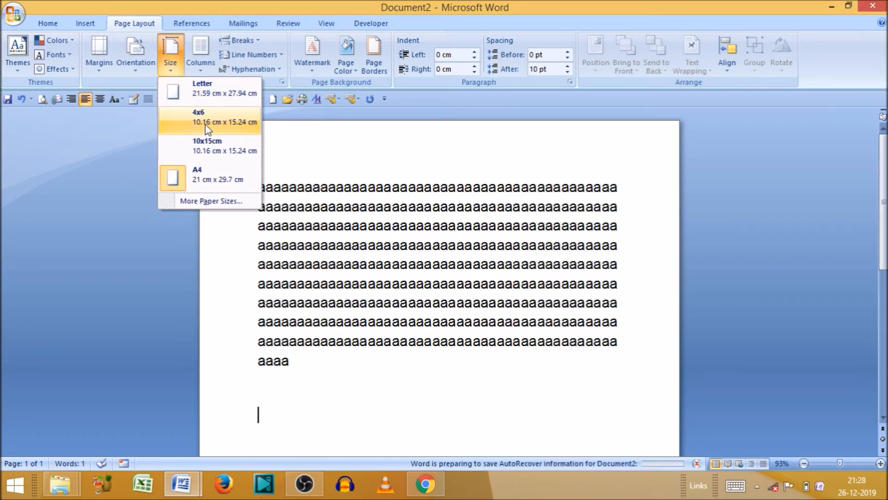
{"action": "left_click", "coordinate": [208, 117]}
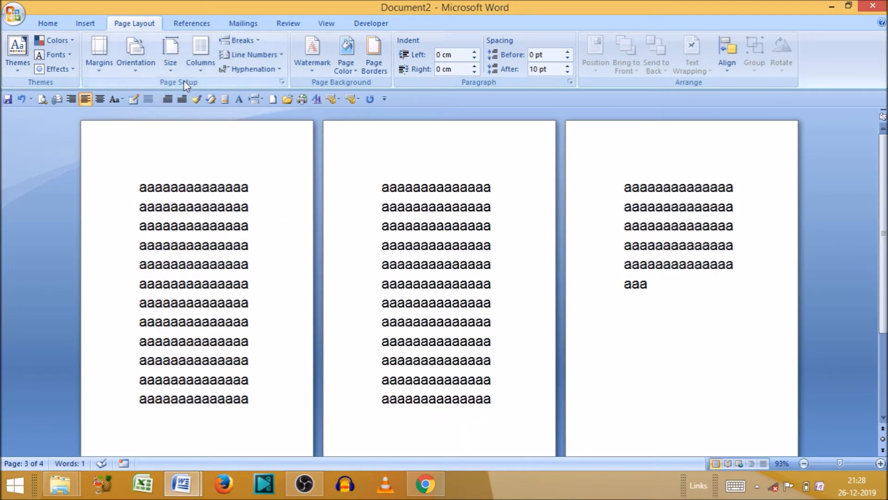
{"action": "left_click", "coordinate": [171, 53]}
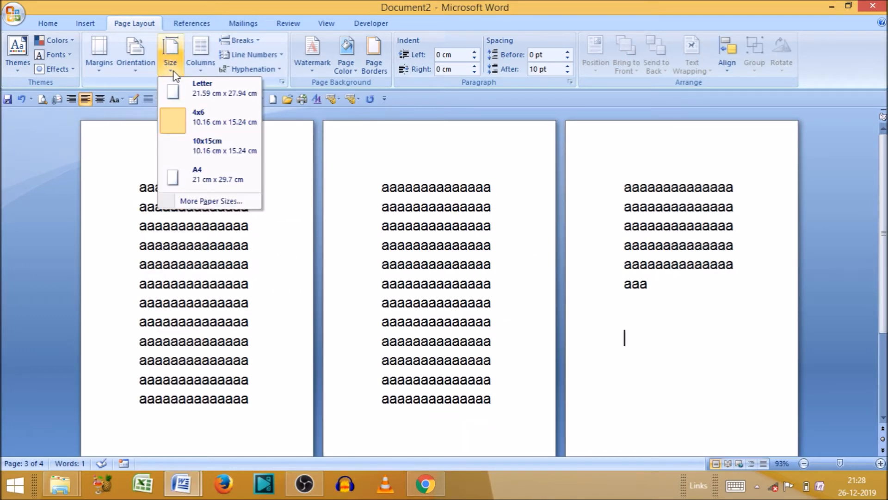
{"action": "mouse_move", "coordinate": [221, 90]}
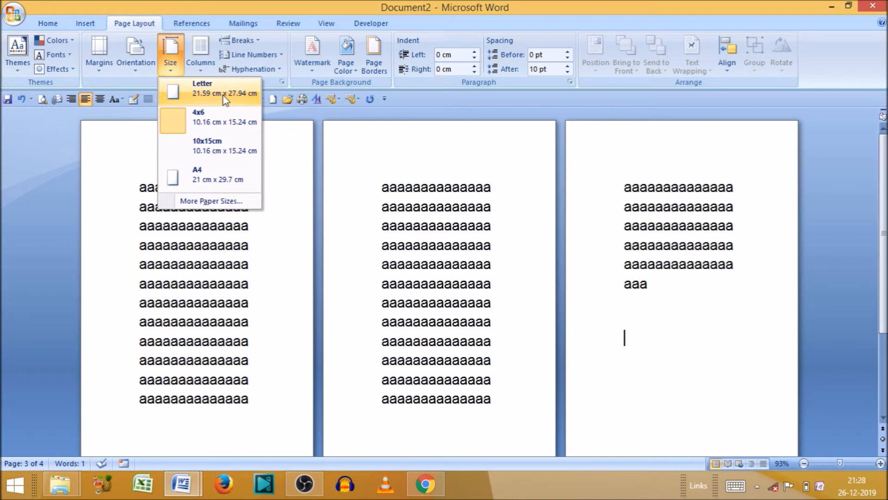
{"action": "left_click", "coordinate": [197, 174]}
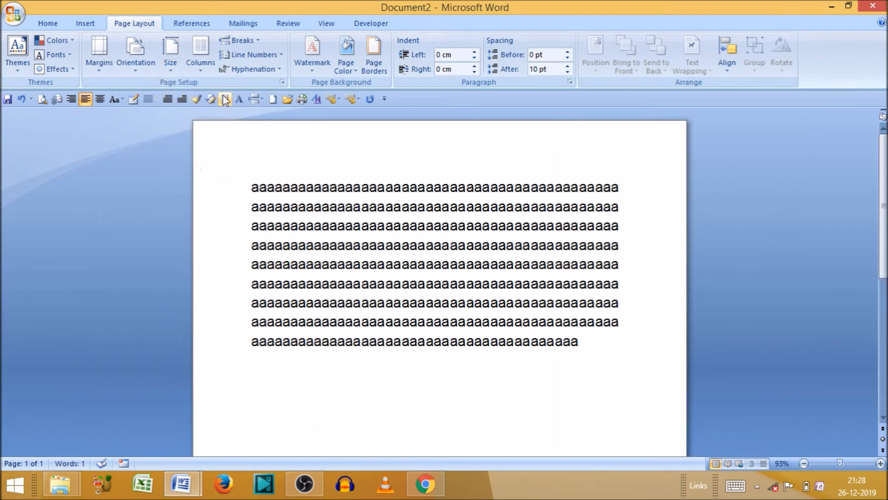
{"action": "mouse_move", "coordinate": [148, 99]}
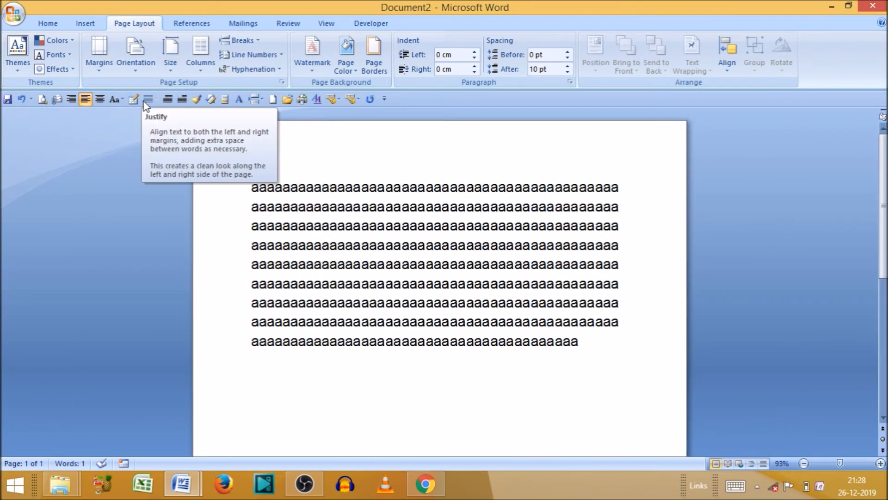
{"action": "left_click", "coordinate": [170, 51]}
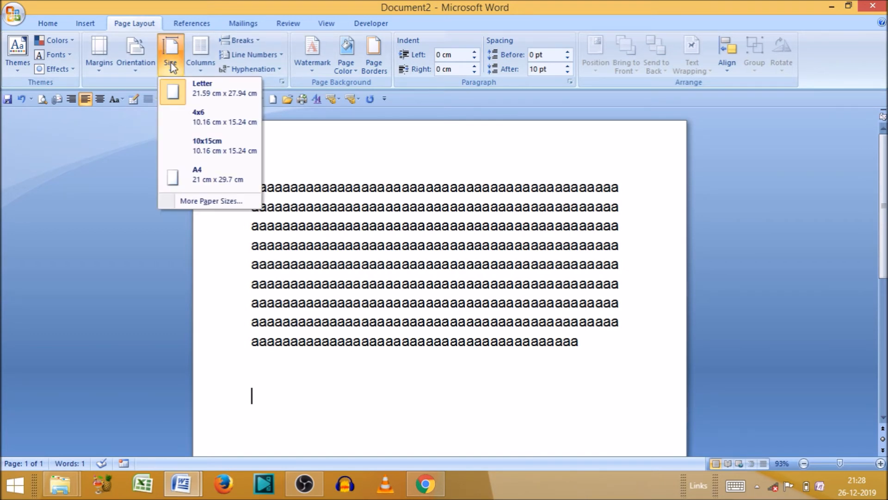
{"action": "mouse_move", "coordinate": [211, 200]}
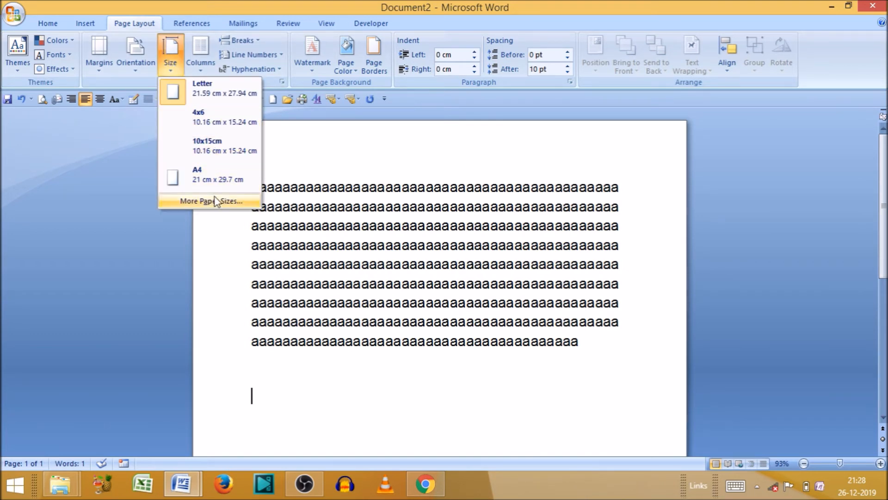
In Page Setup's Paper settings, choose Custom size, keeping 21.59 cm × 27.94 cm
{"action": "left_click", "coordinate": [214, 200]}
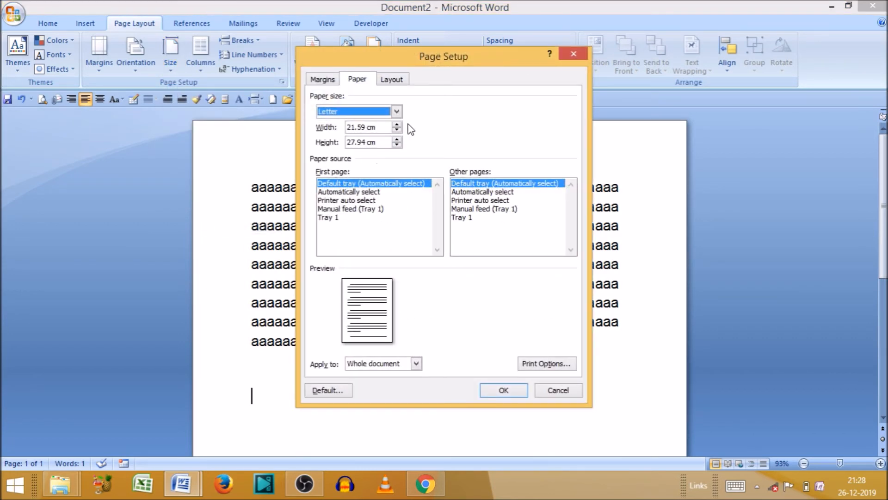
{"action": "left_click", "coordinate": [396, 111]}
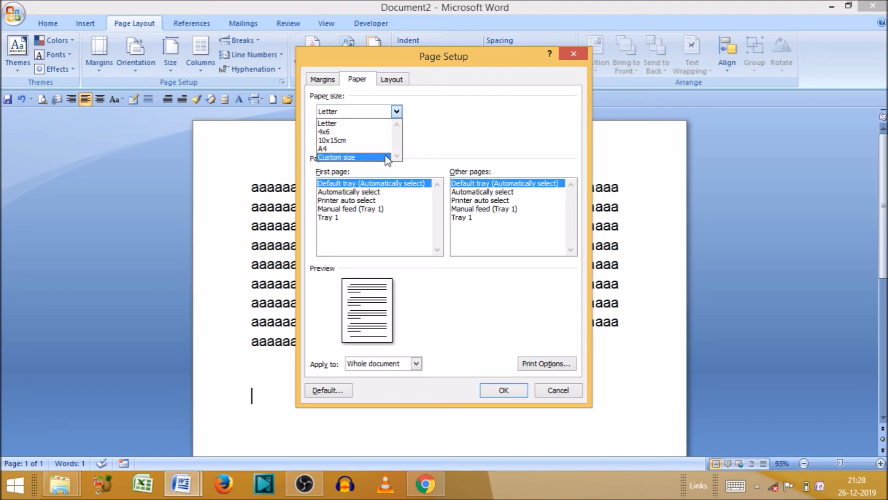
{"action": "left_click", "coordinate": [336, 157]}
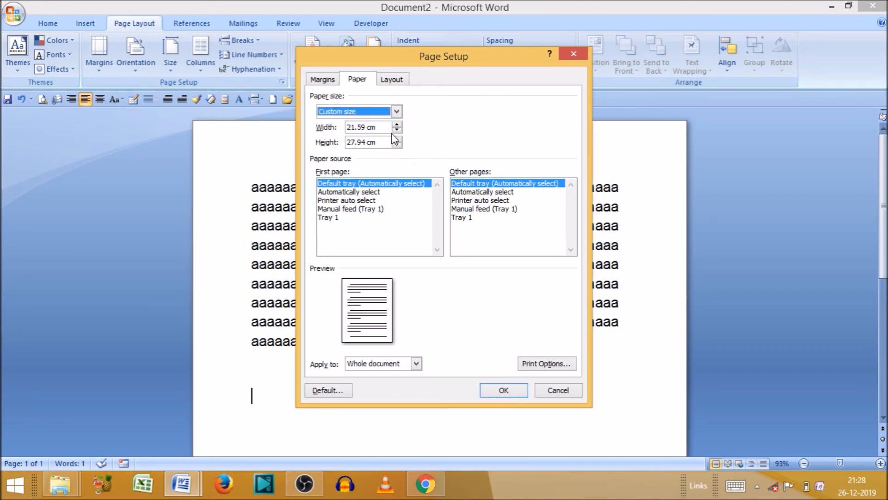
{"action": "mouse_move", "coordinate": [405, 334]}
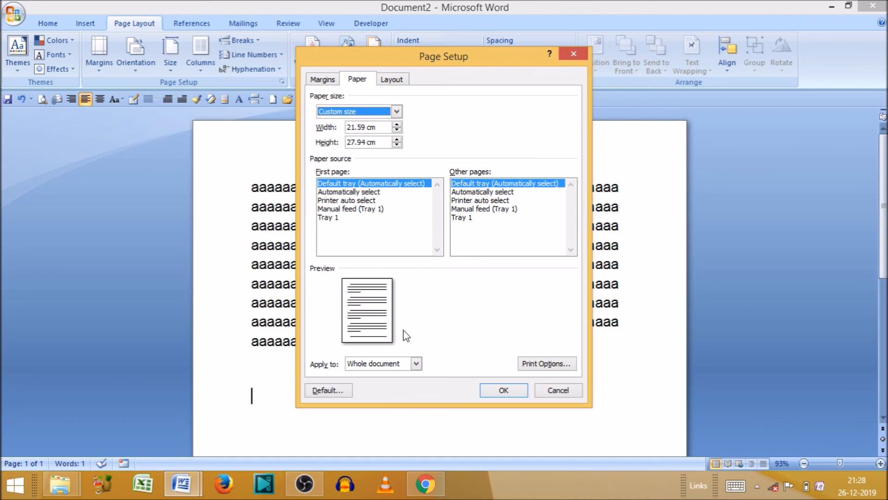
{"action": "mouse_move", "coordinate": [395, 320]}
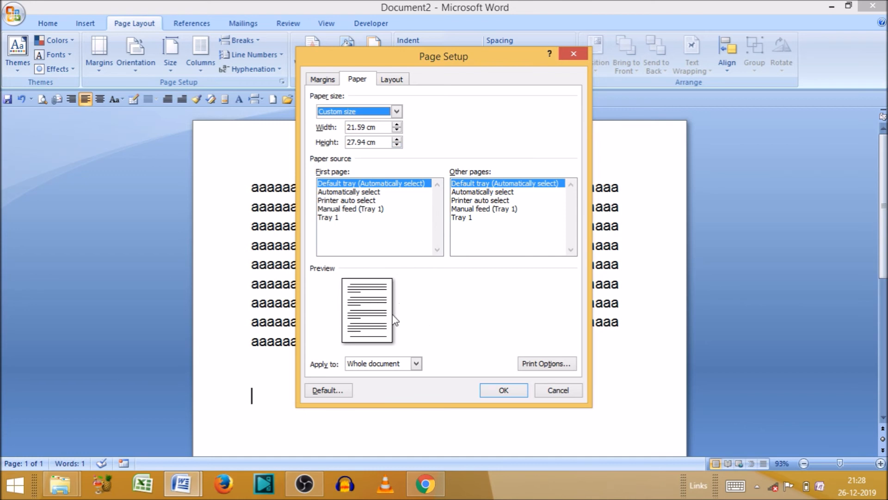
{"action": "mouse_move", "coordinate": [424, 317]}
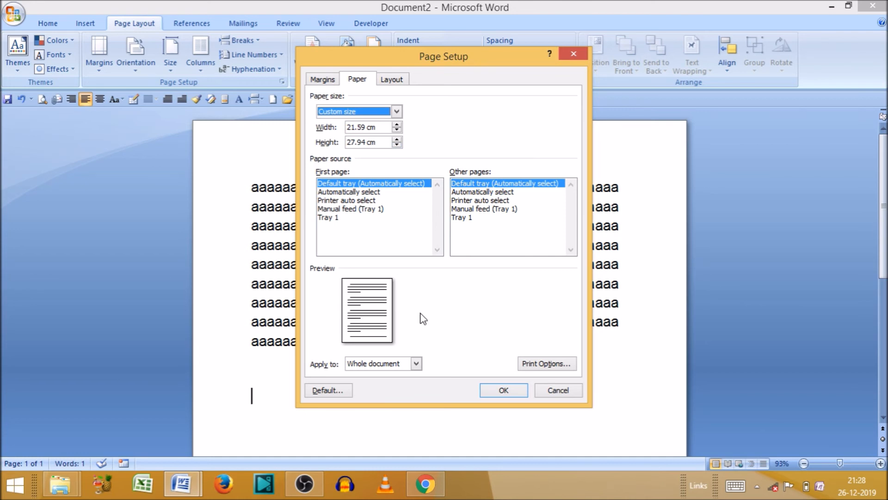
{"action": "mouse_move", "coordinate": [418, 230]}
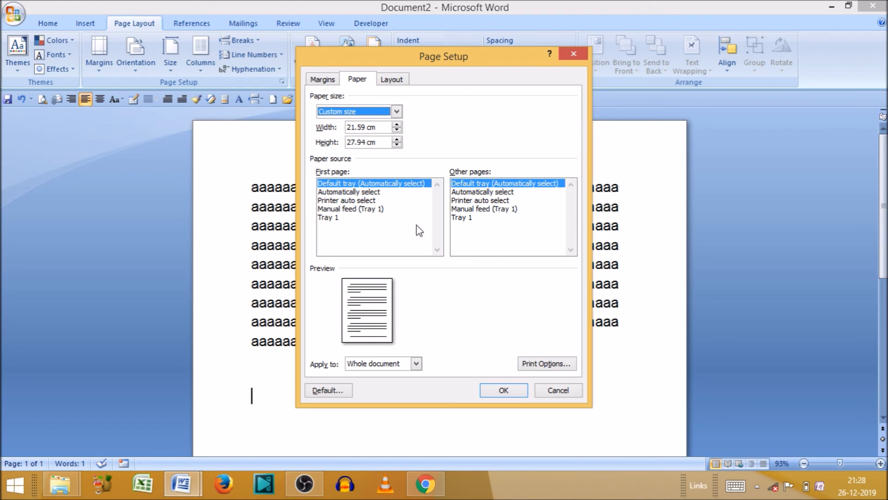
{"action": "mouse_move", "coordinate": [455, 132]}
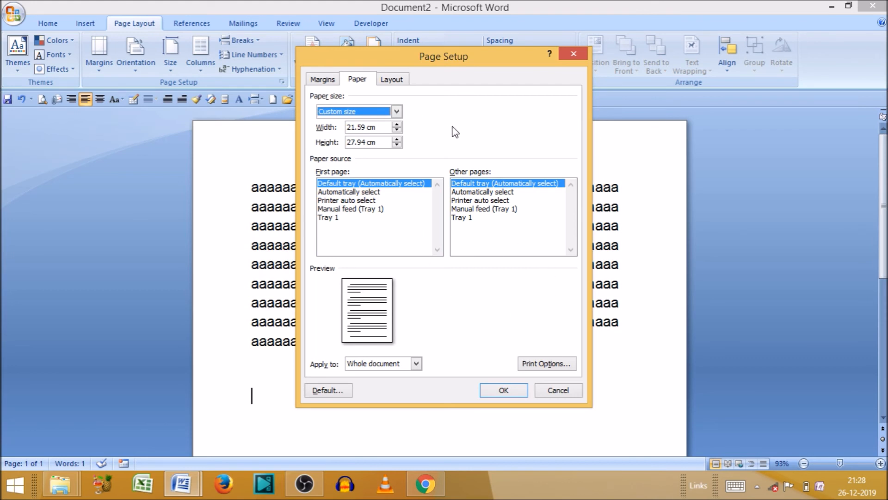